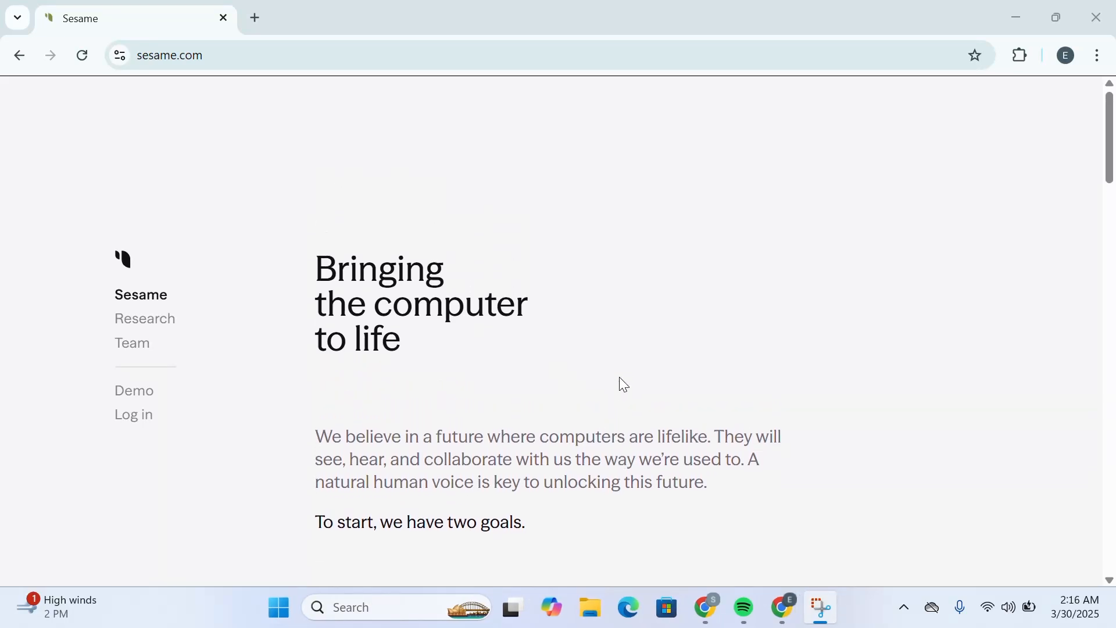
Scroll down through the Sesame homepage content.
scroll("down", 3)
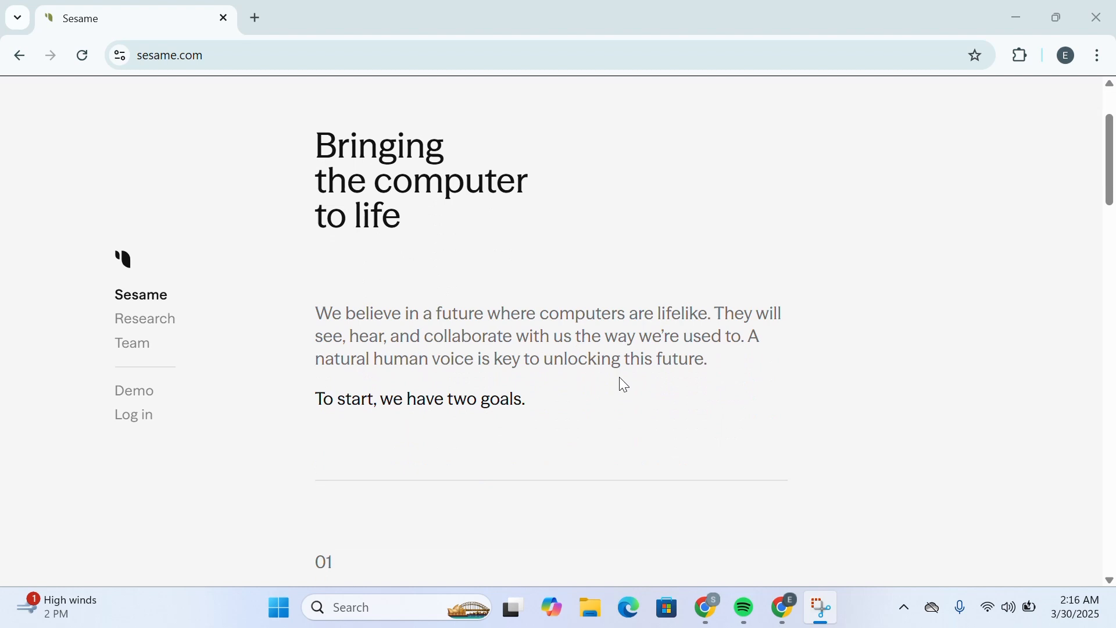
scroll("up", 3)
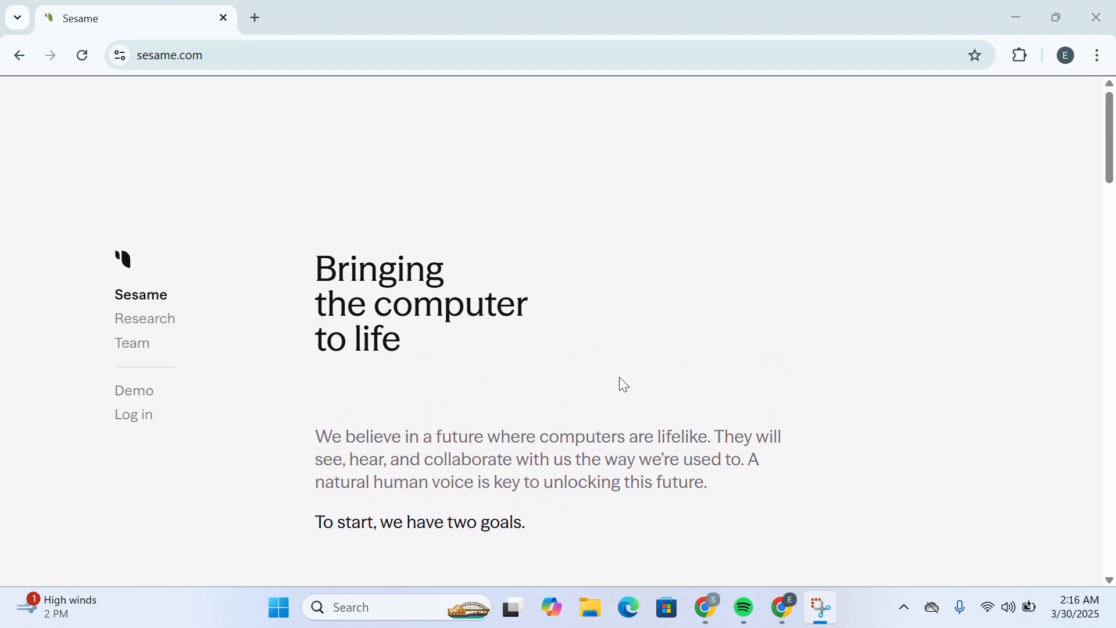
scroll("down", 3)
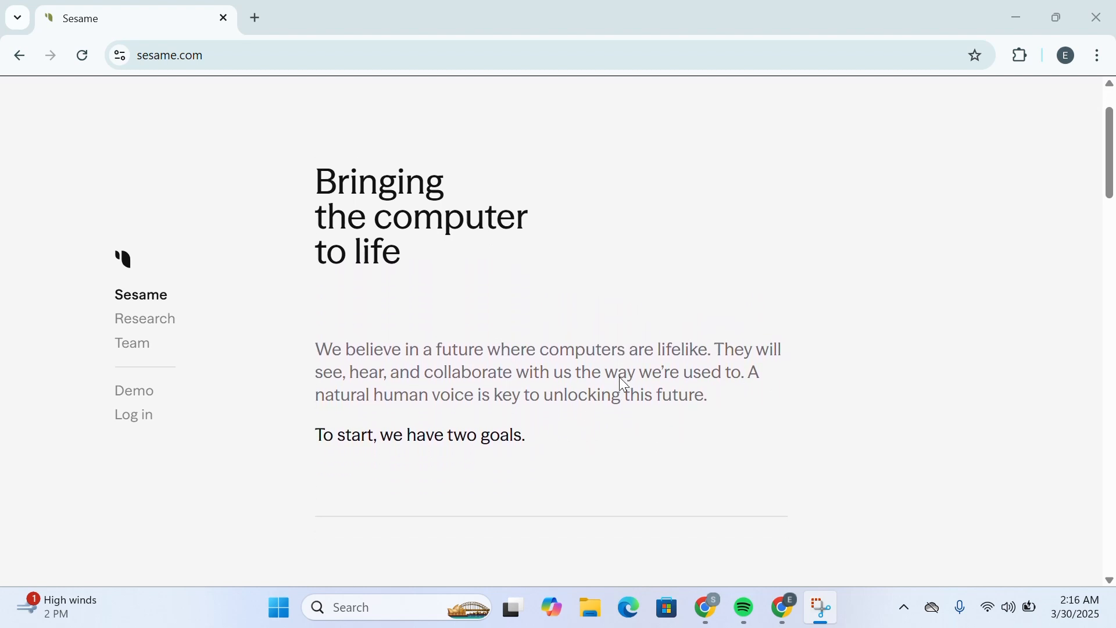
scroll("down", 3)
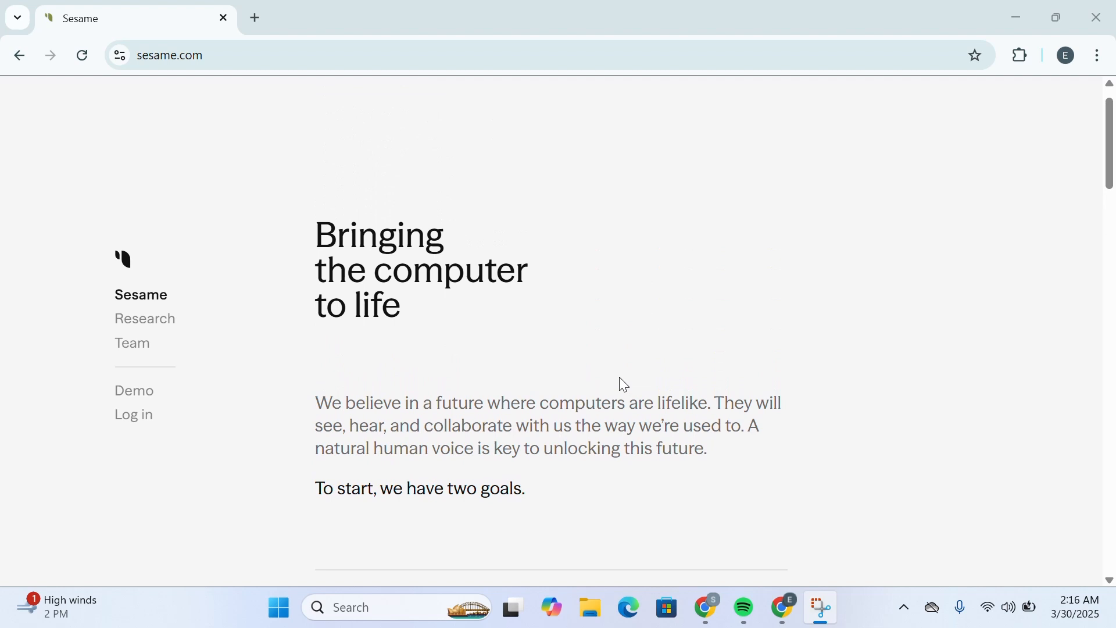
scroll("down", 3)
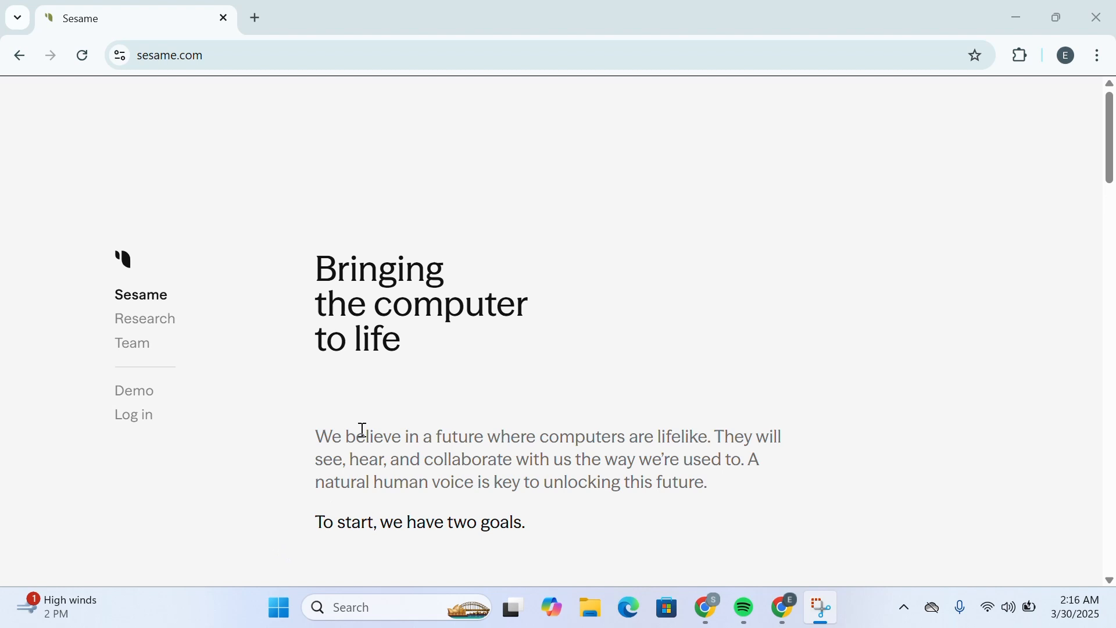
mouse_move(306, 267)
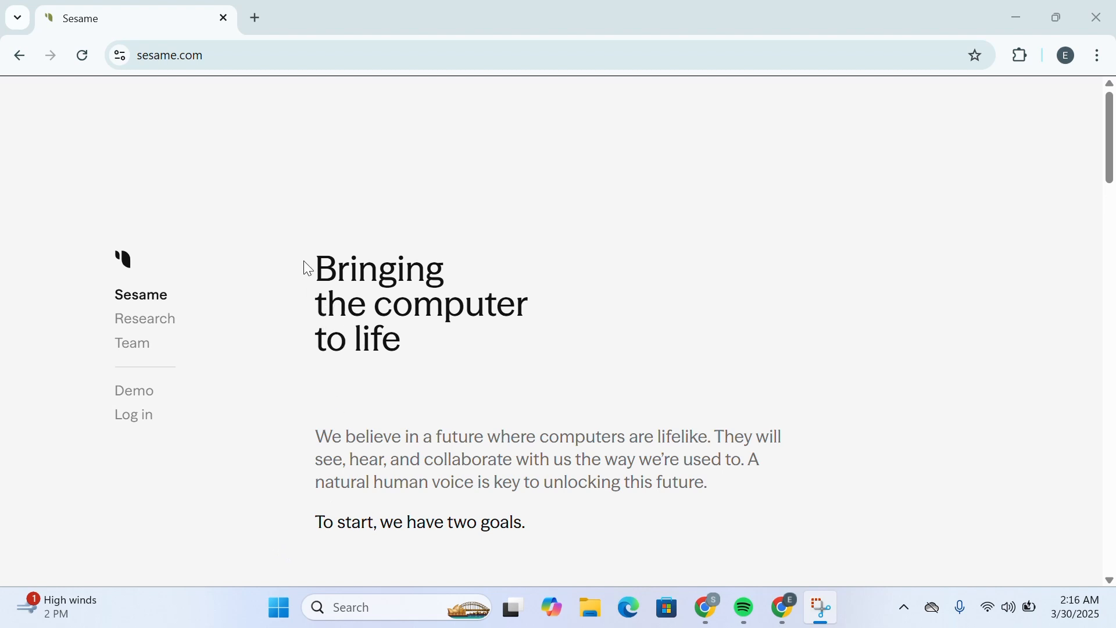
mouse_move(471, 365)
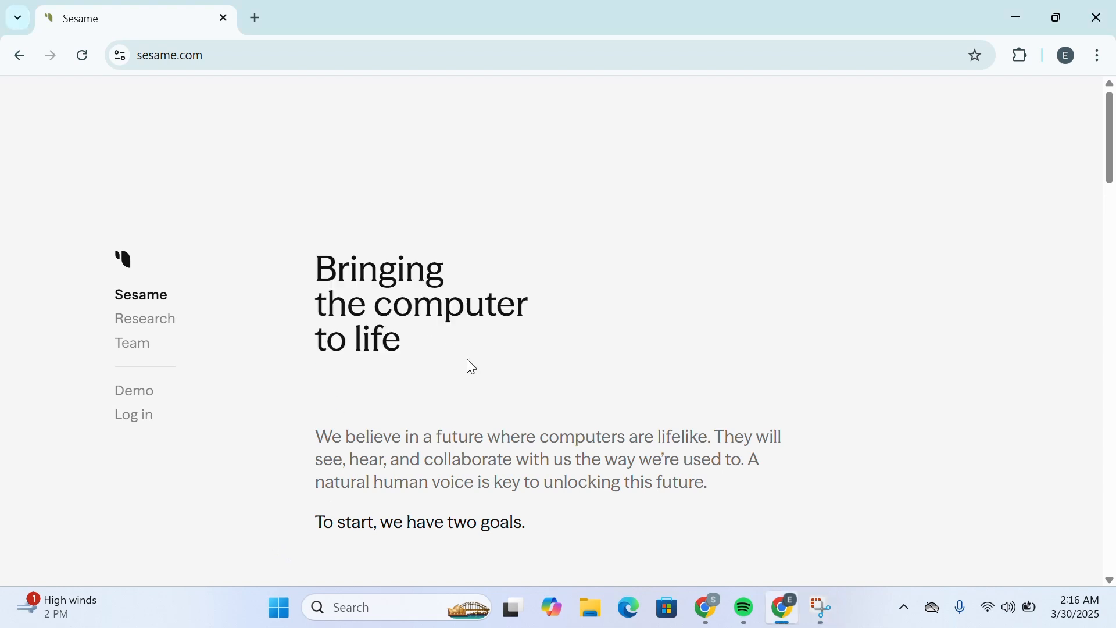
scroll("down", 3)
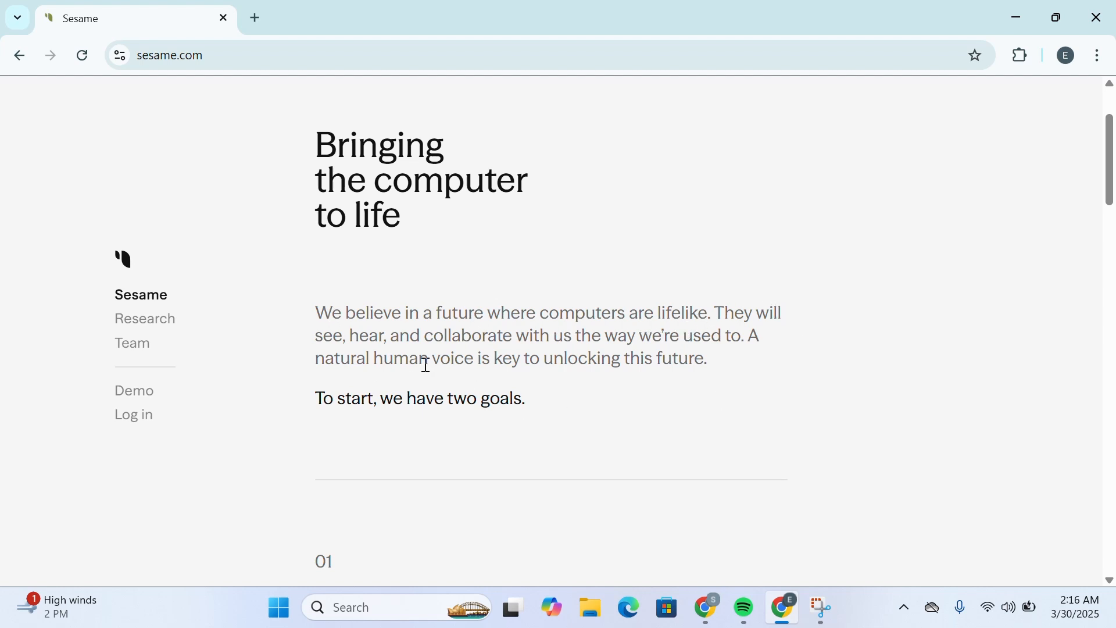
mouse_move(680, 343)
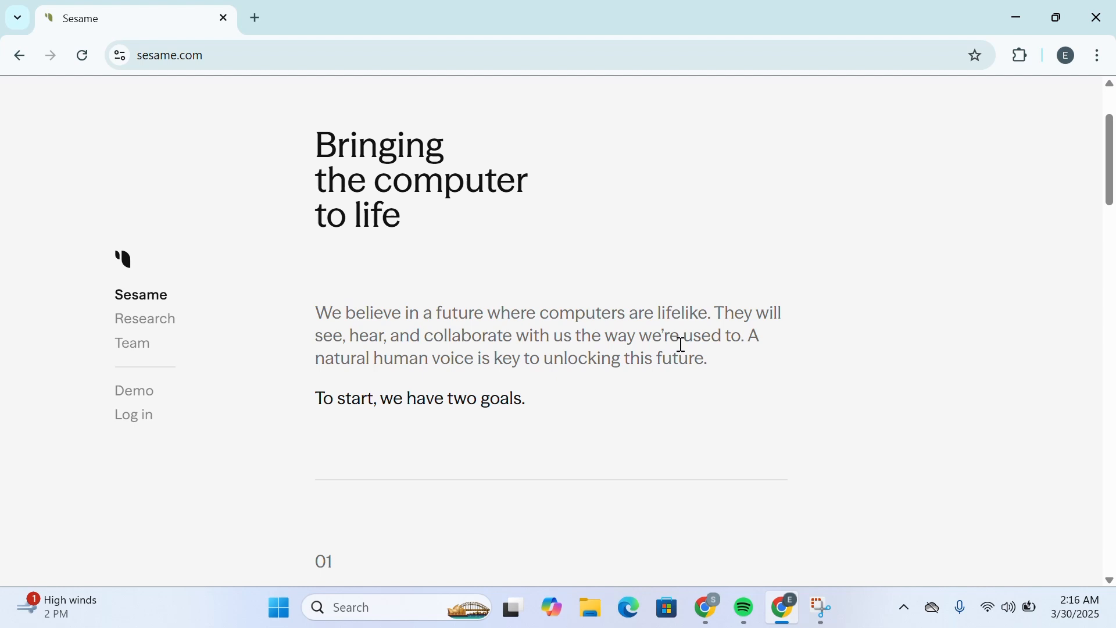
mouse_move(377, 390)
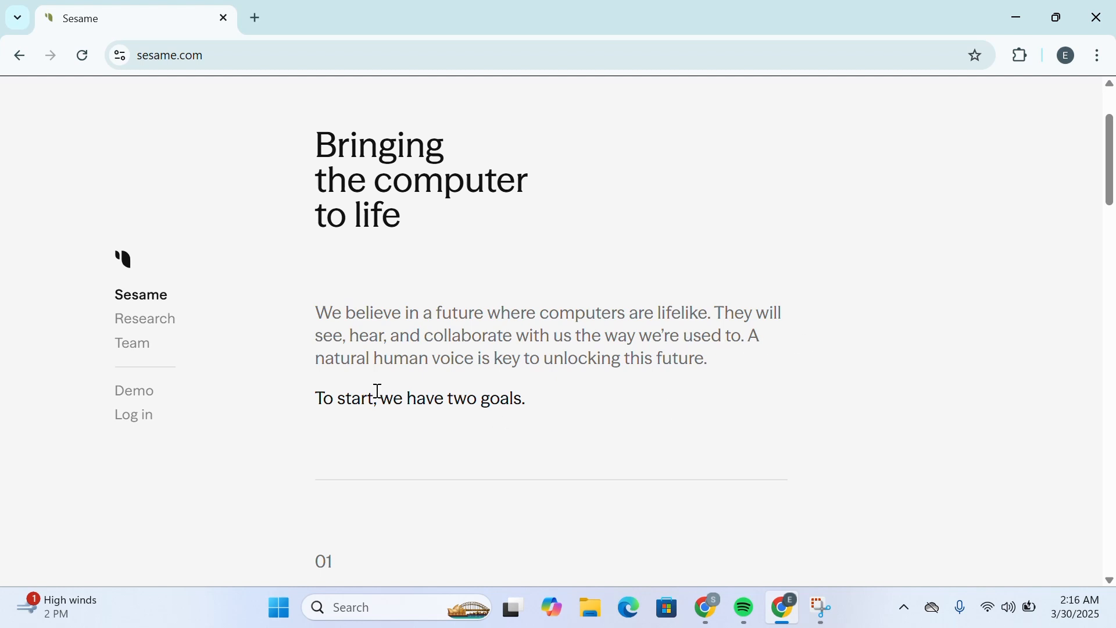
mouse_move(713, 382)
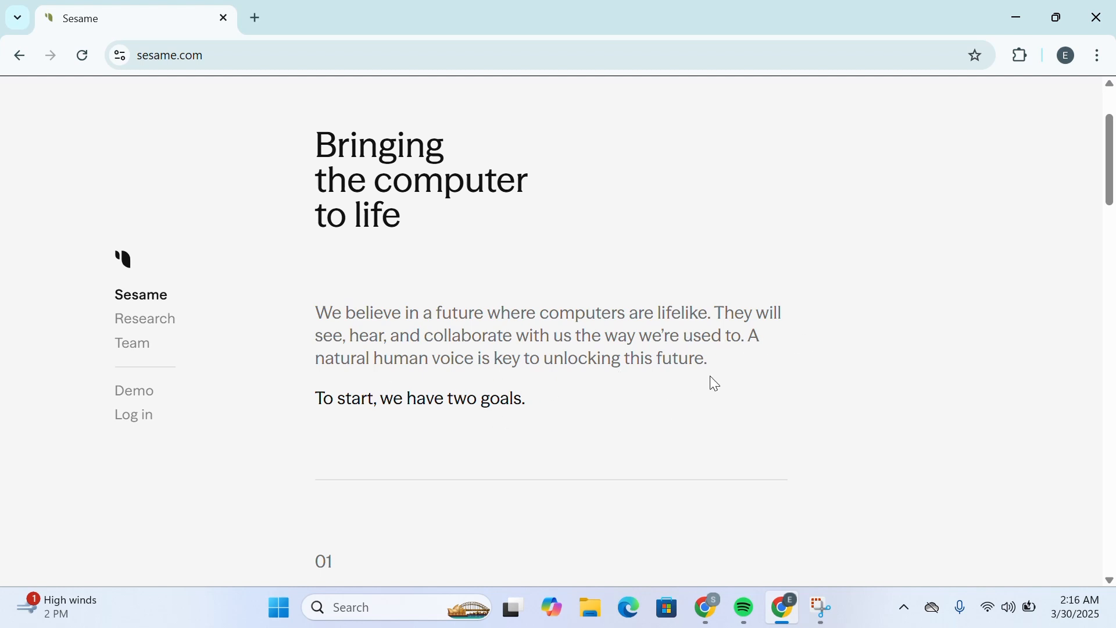
scroll("down", 3)
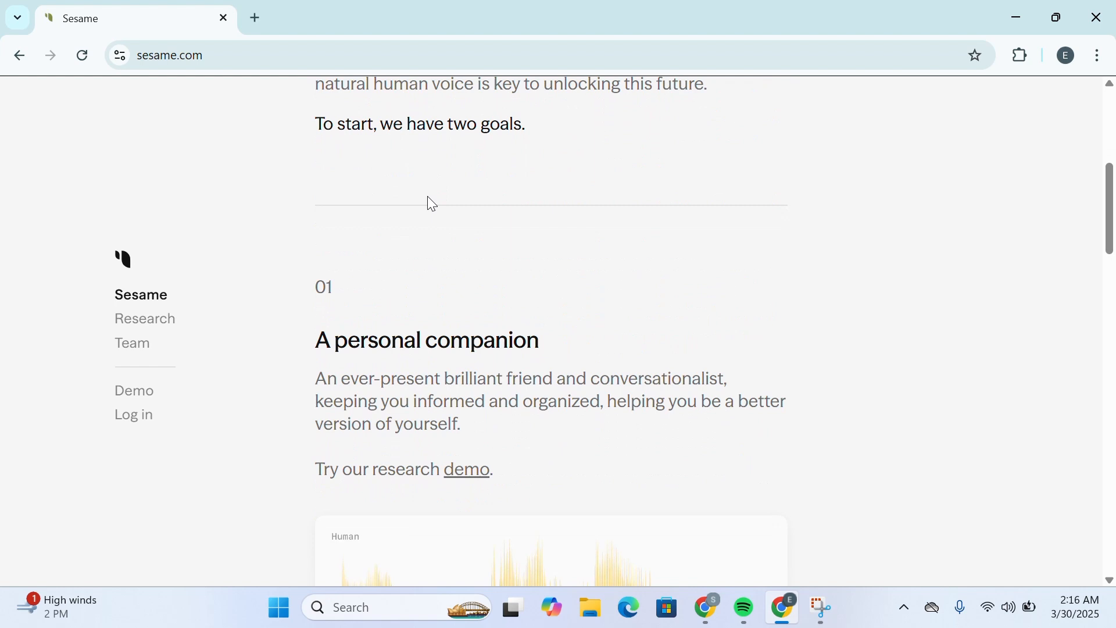
scroll("down", 3)
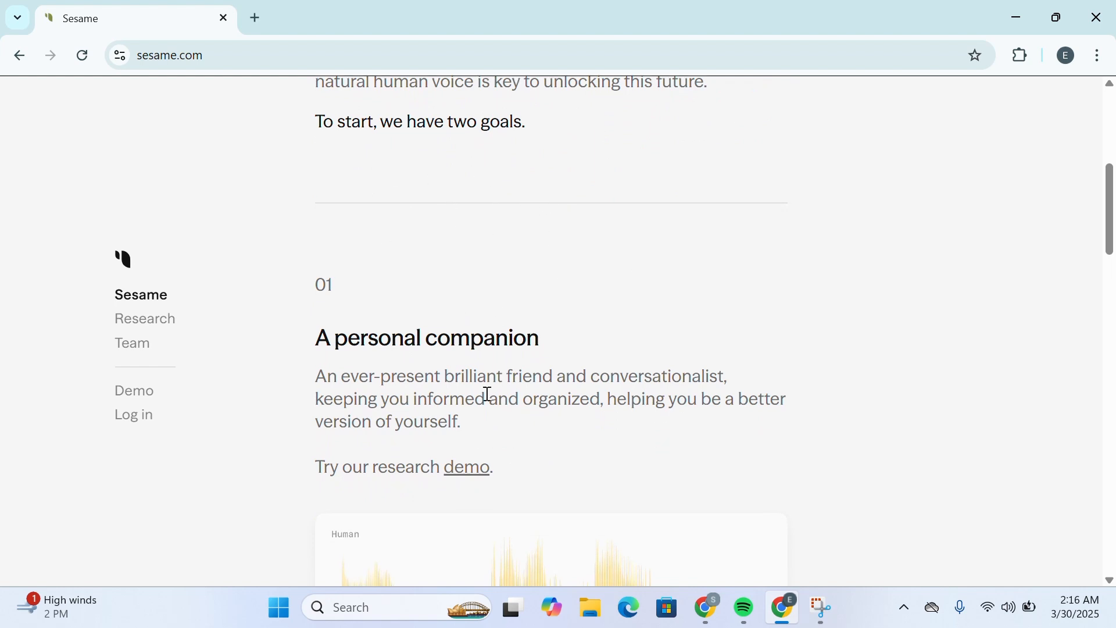
scroll("down", 3)
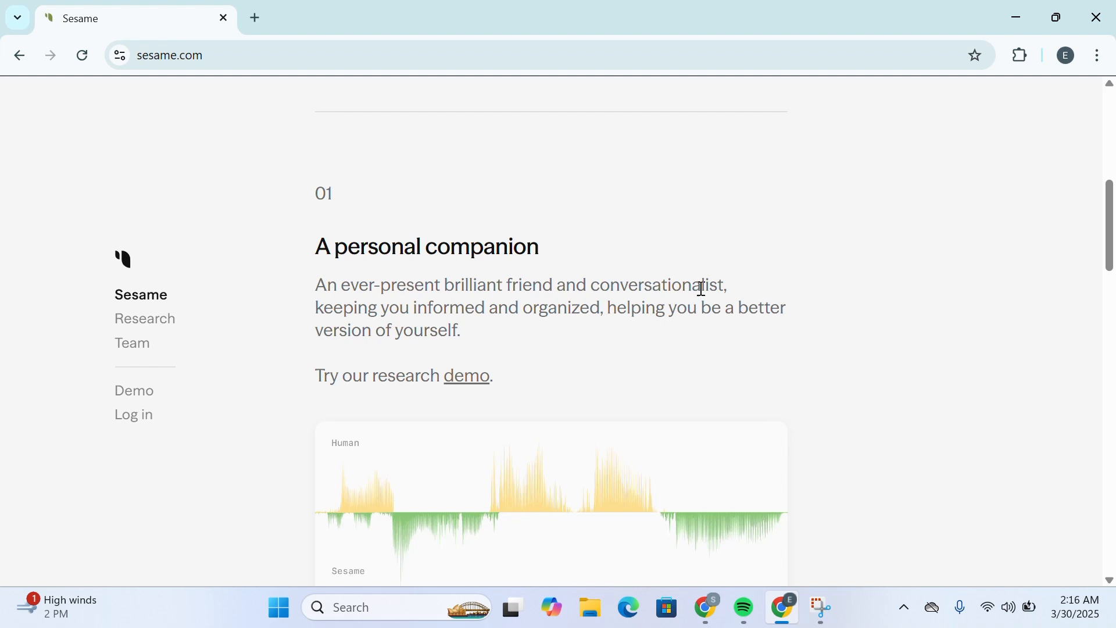
scroll("down", 3)
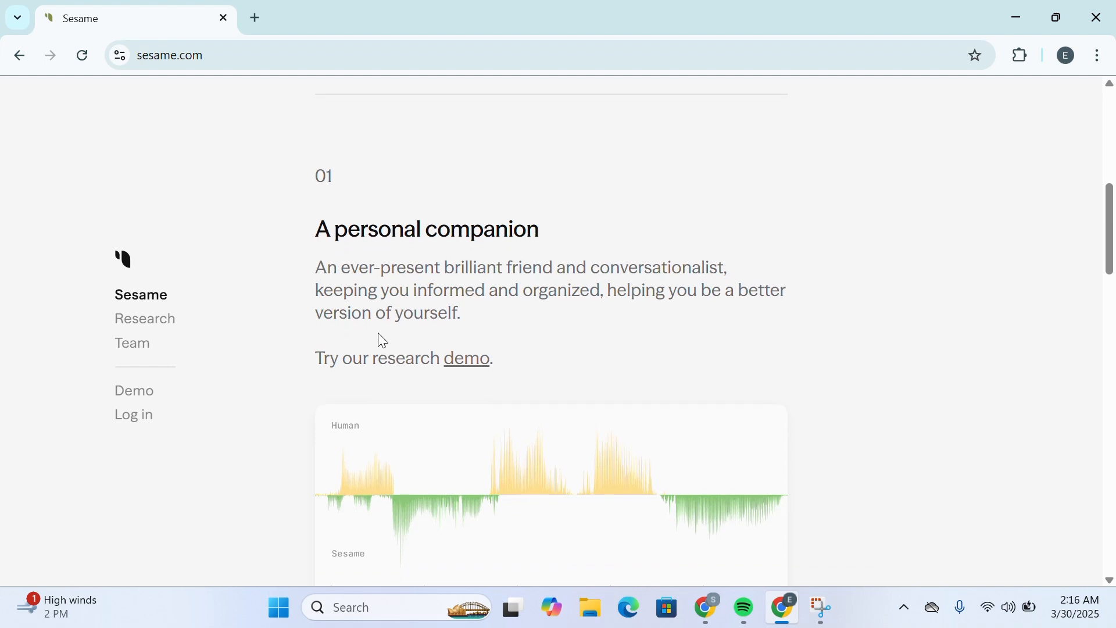
scroll("down", 3)
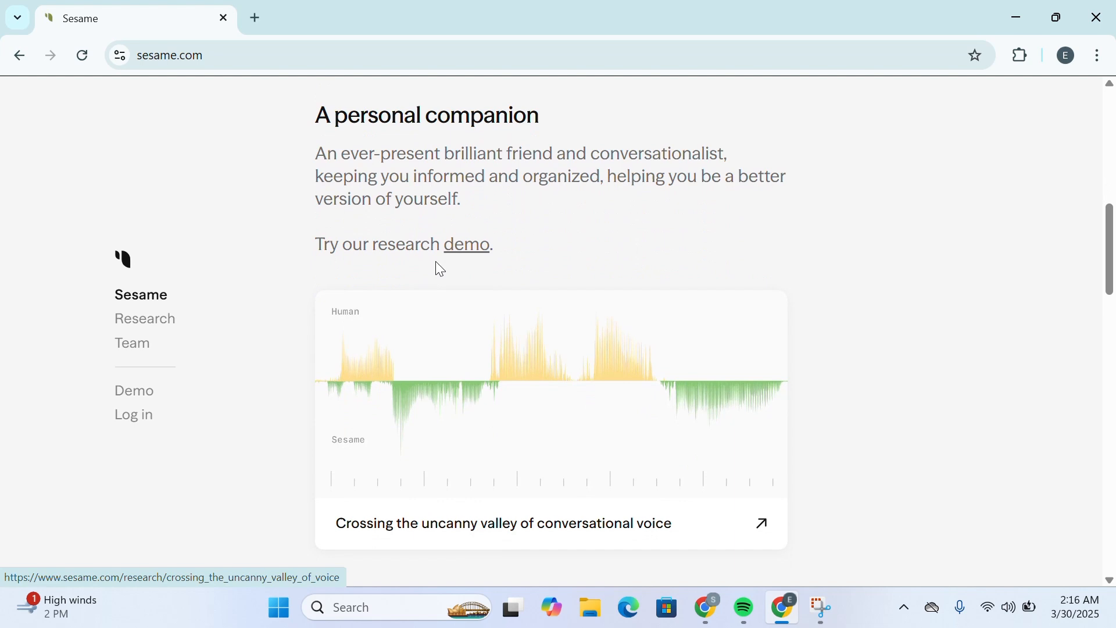
mouse_move(477, 231)
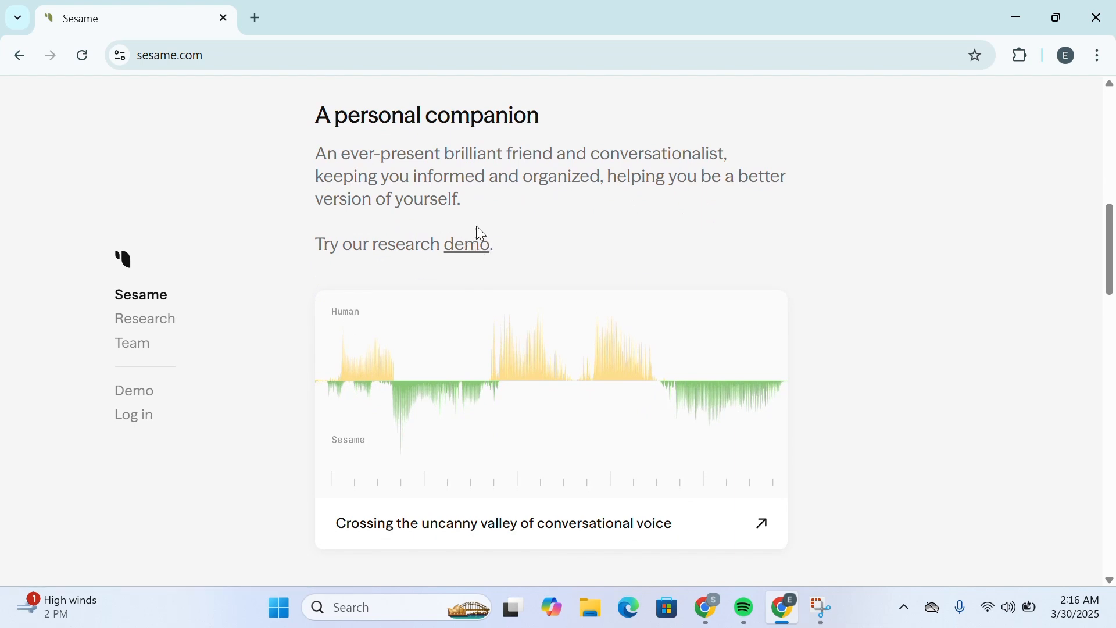
scroll("down", 3)
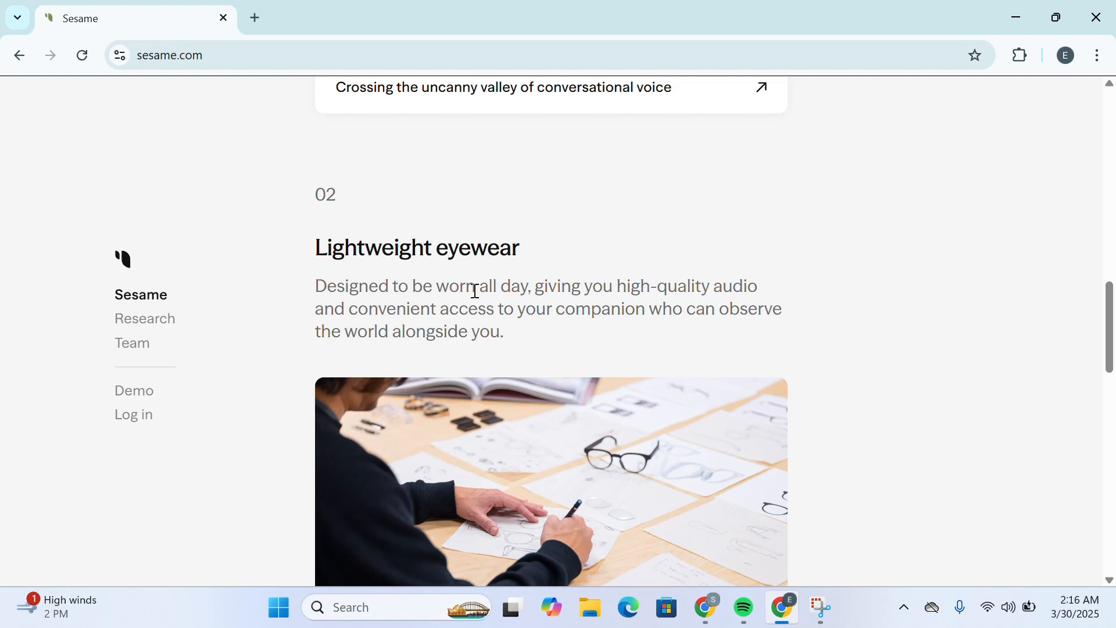
scroll("down", 3)
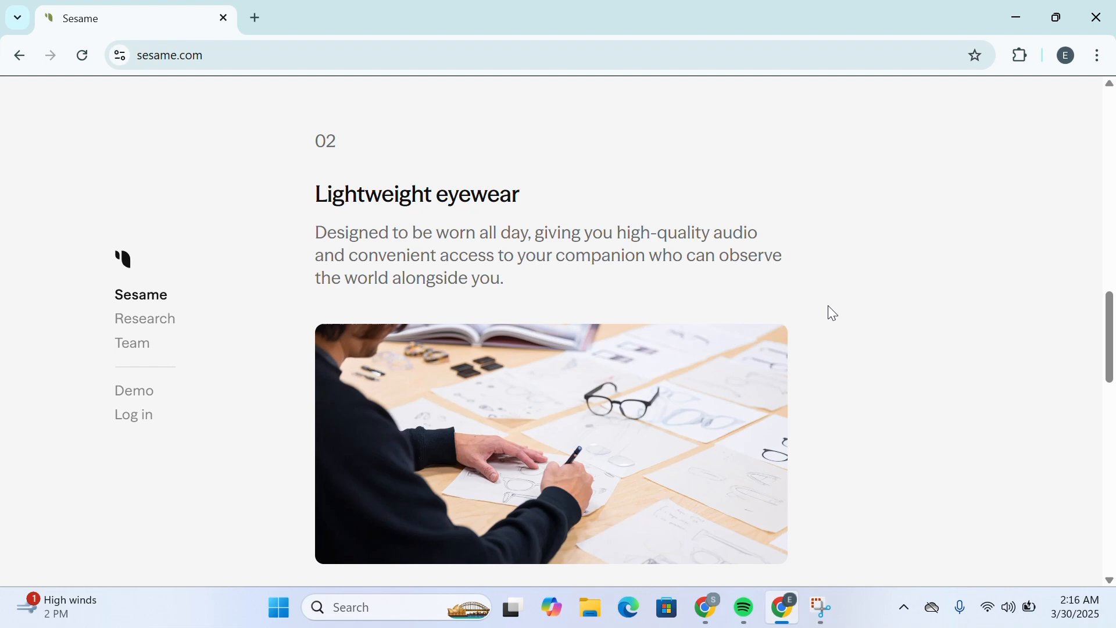
scroll("down", 3)
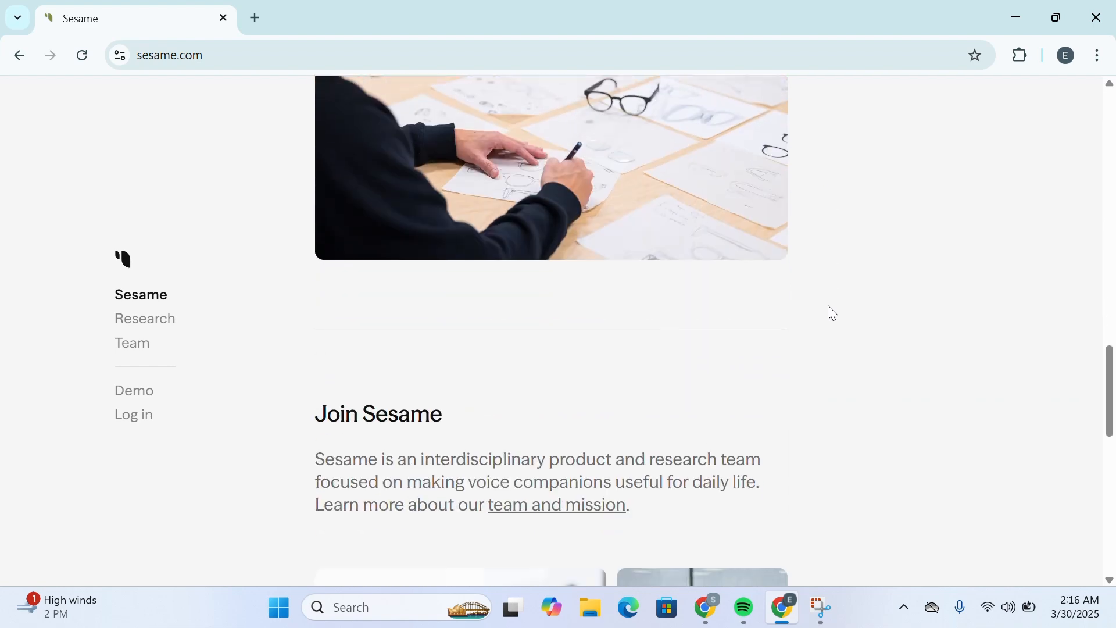
scroll("down", 3)
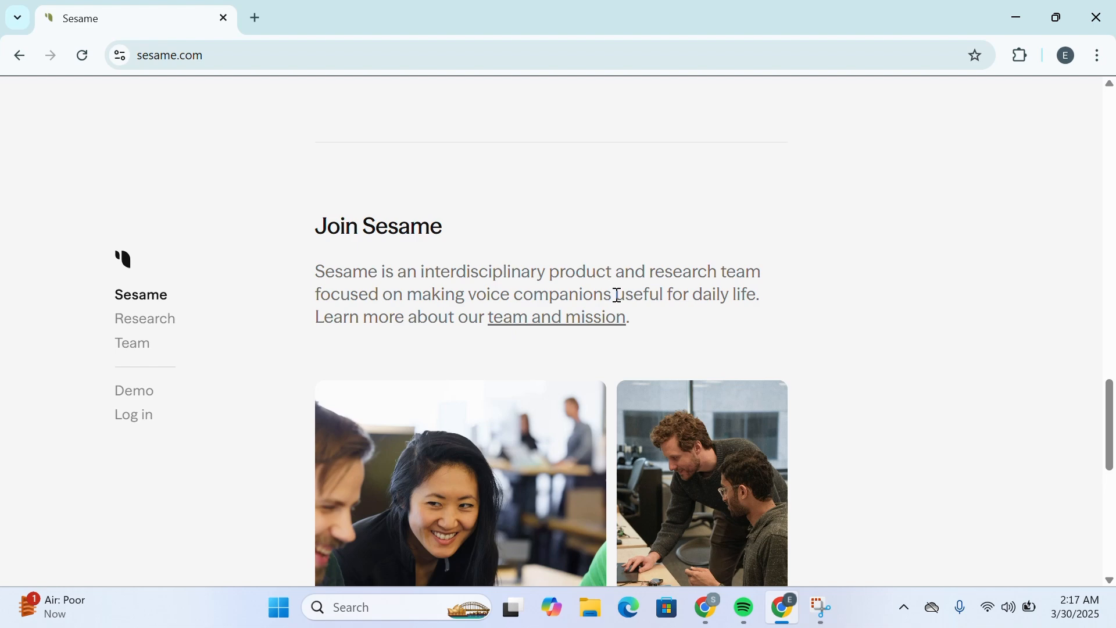
scroll("down", 3)
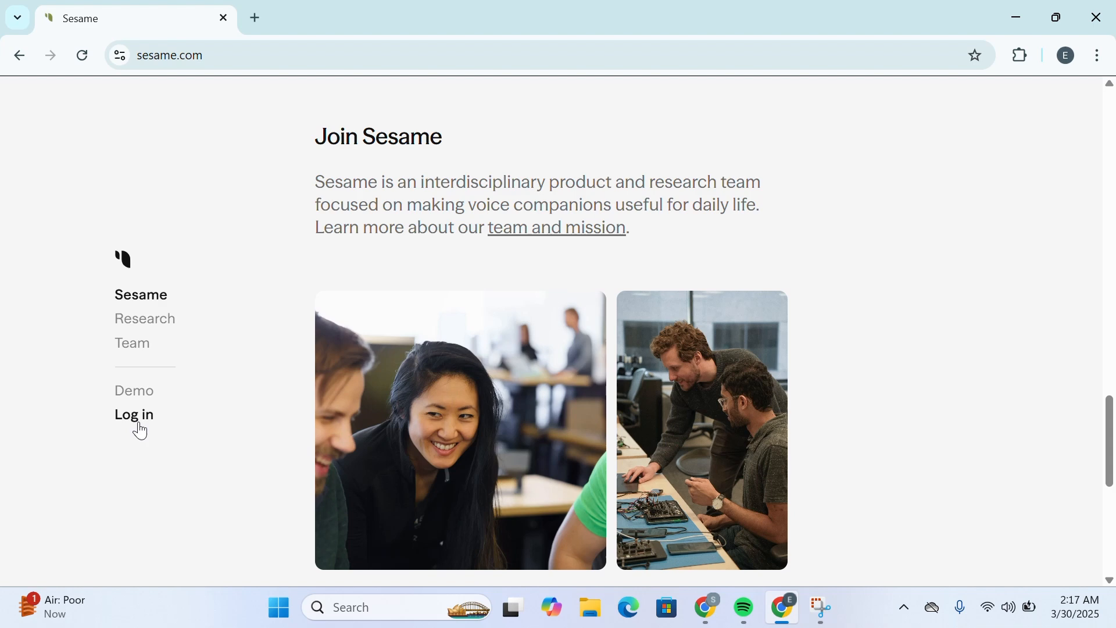
Visit the login page, highlight 'Early access to upcoming features', then go to Demo.
left_click(133, 414)
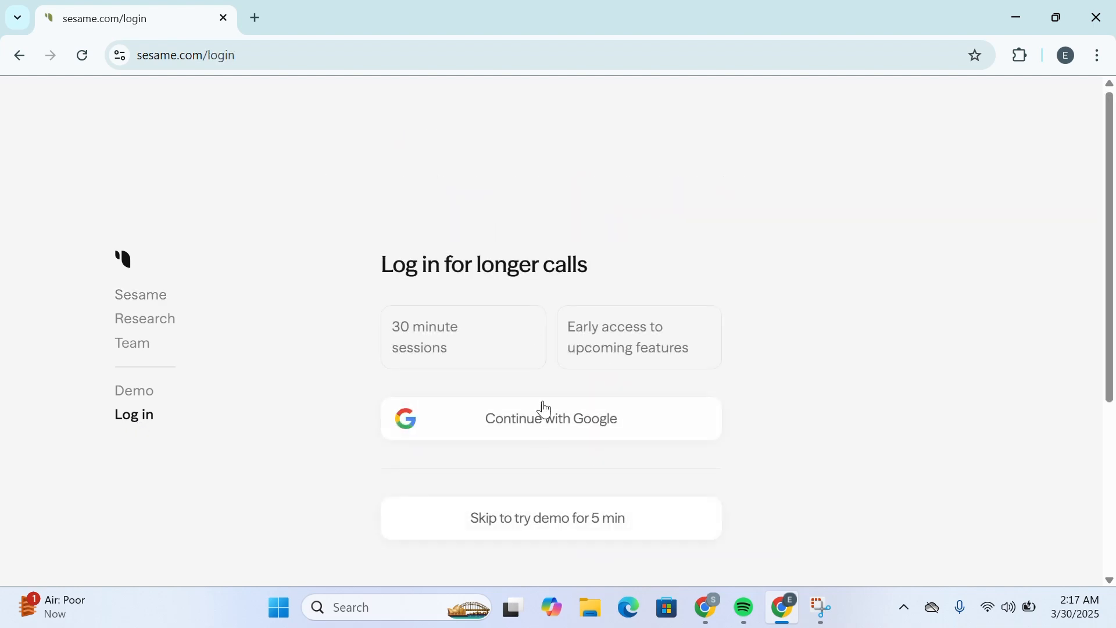
double_click(431, 327)
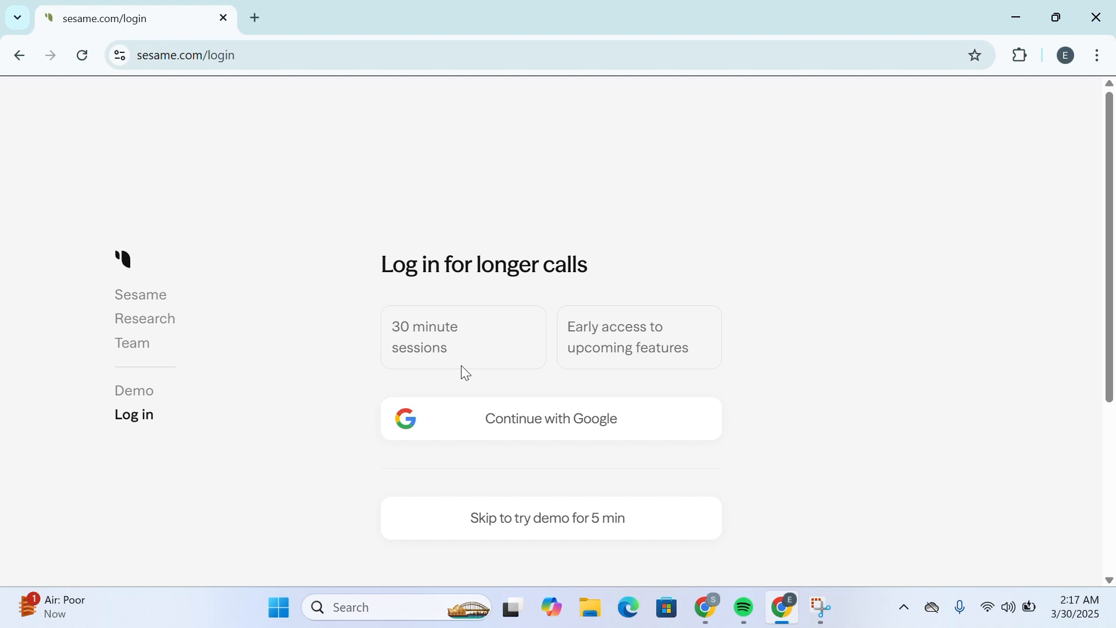
left_click_drag(568, 327, 689, 348)
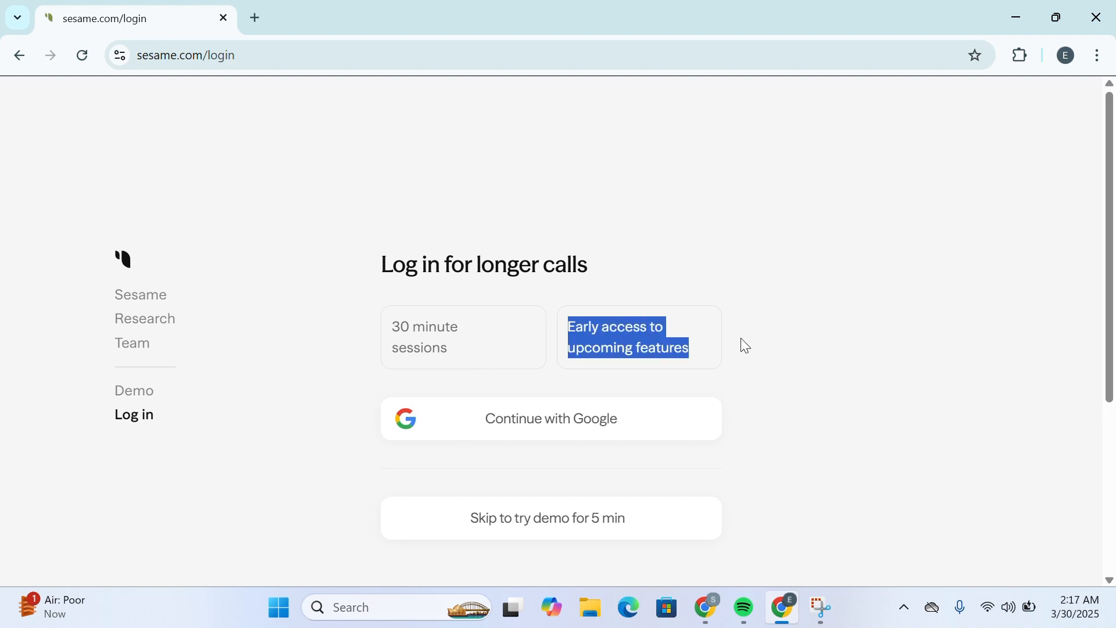
mouse_move(580, 453)
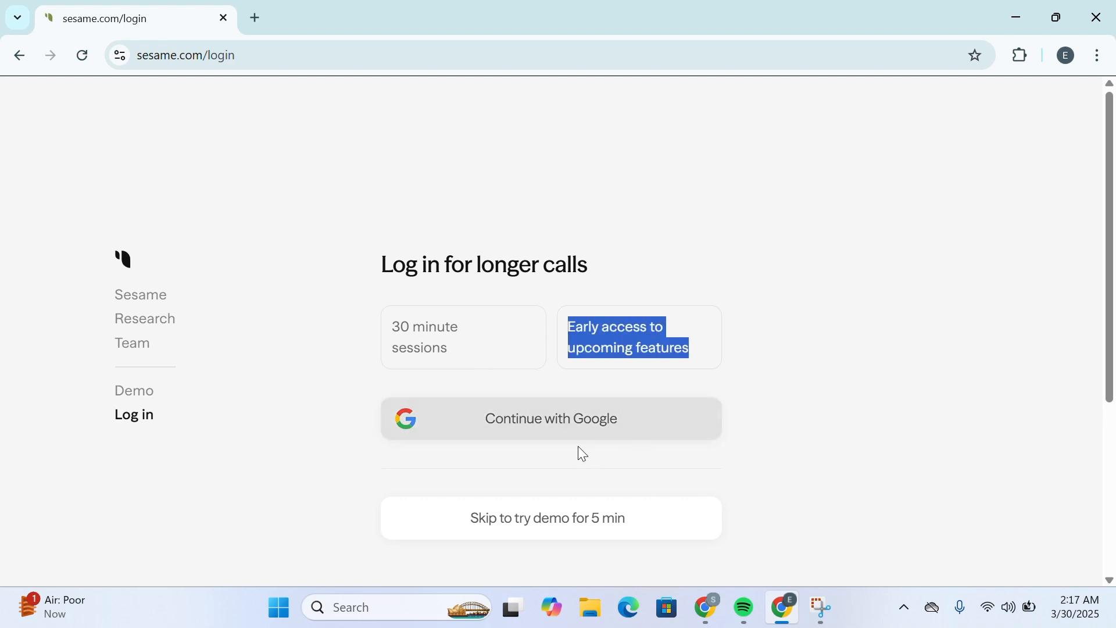
mouse_move(505, 498)
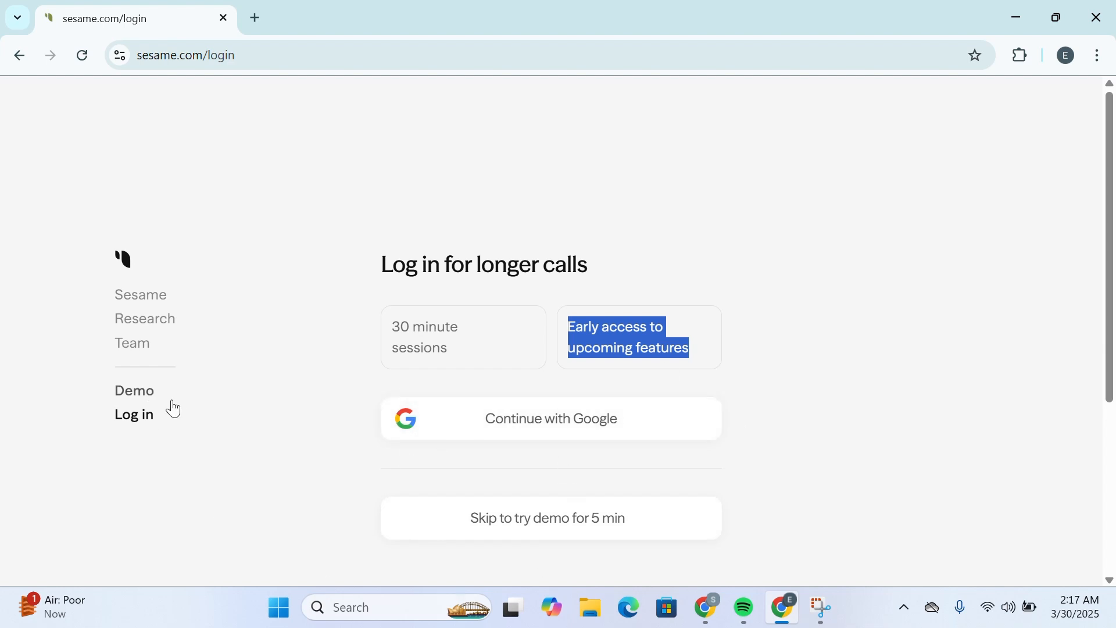
left_click(134, 391)
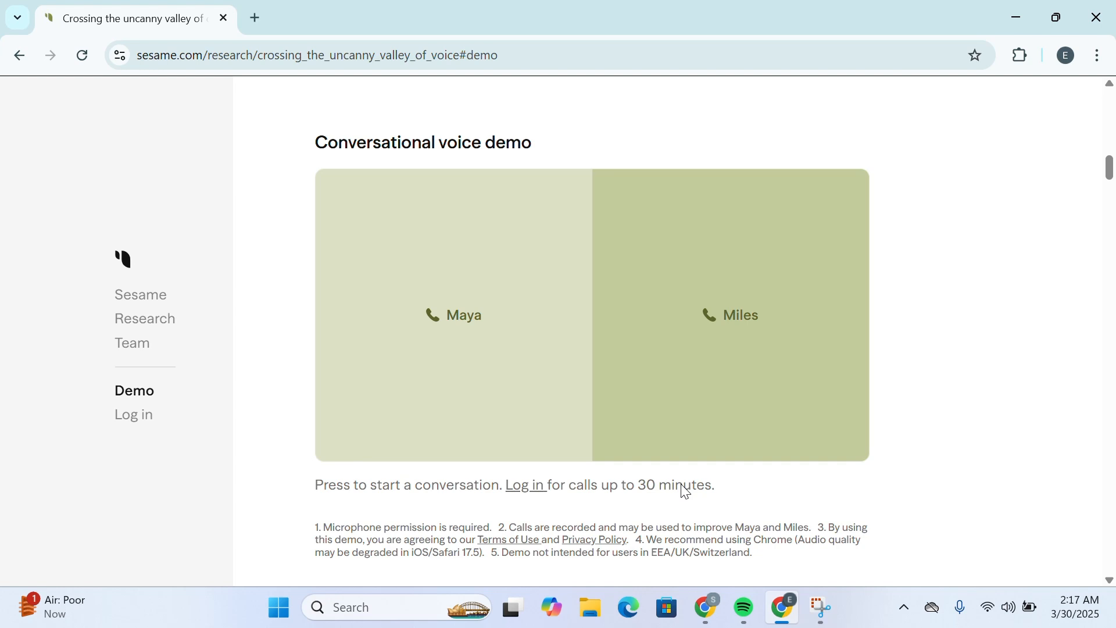
scroll("down", 3)
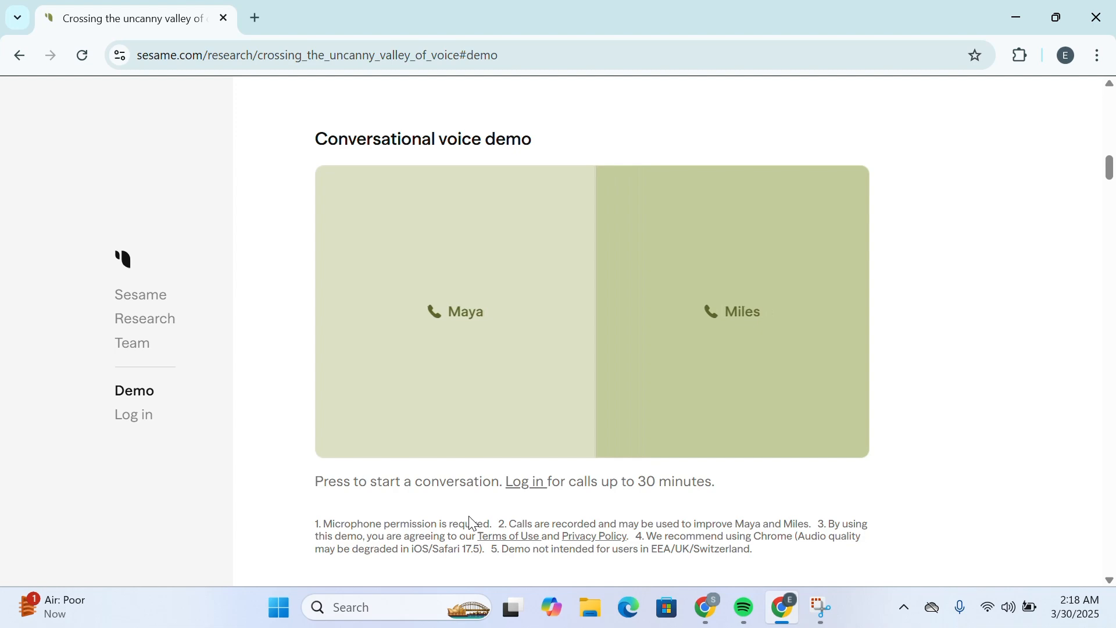
scroll("down", 3)
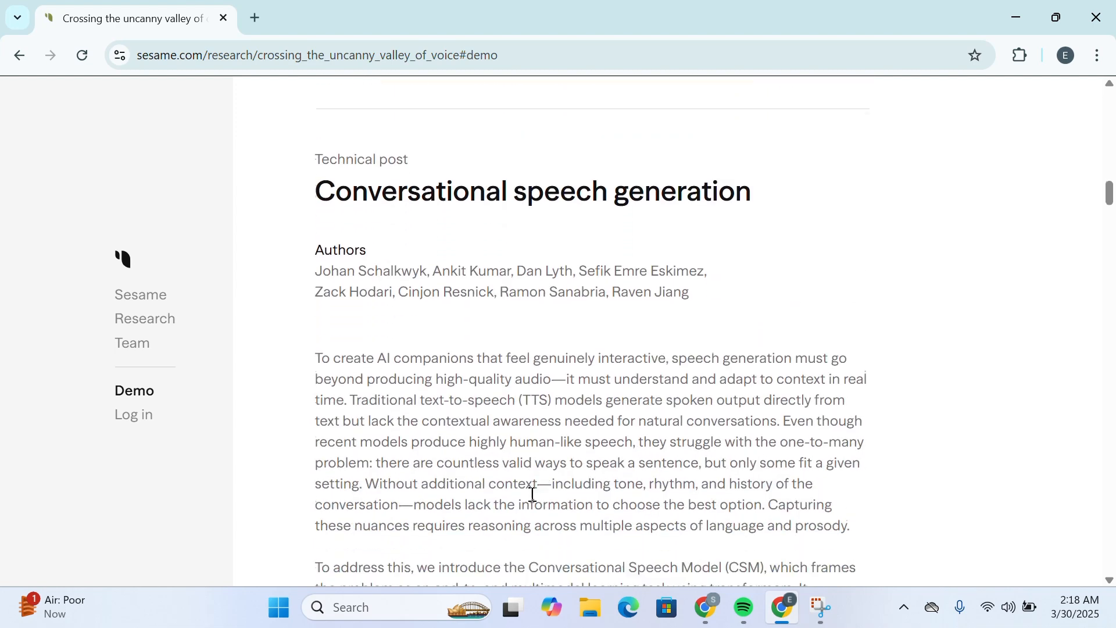
scroll("up", 3)
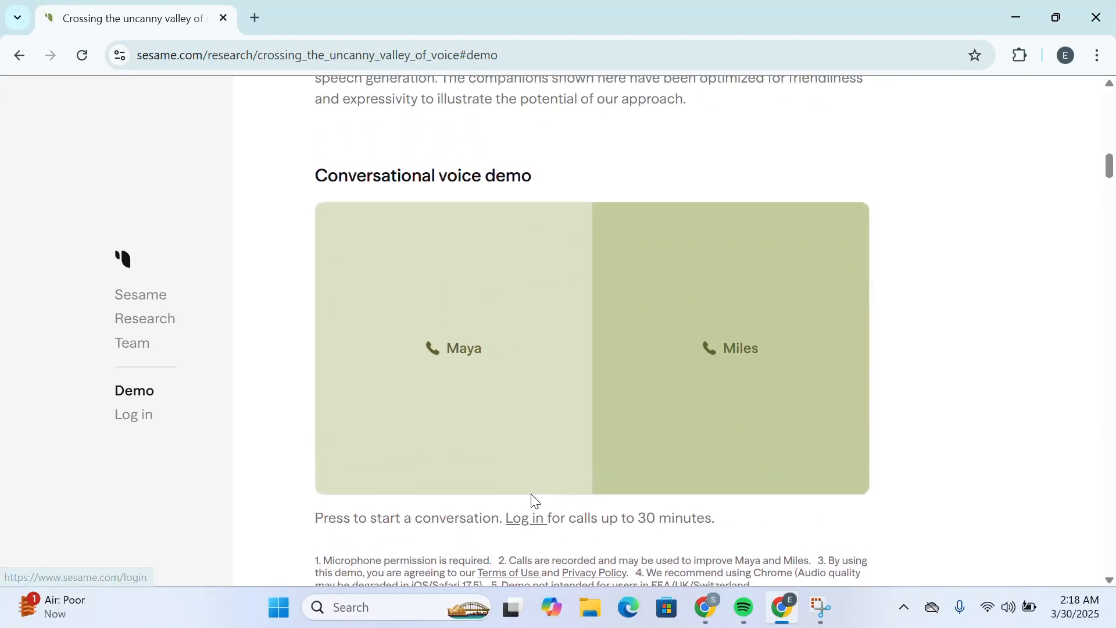
scroll("down", 3)
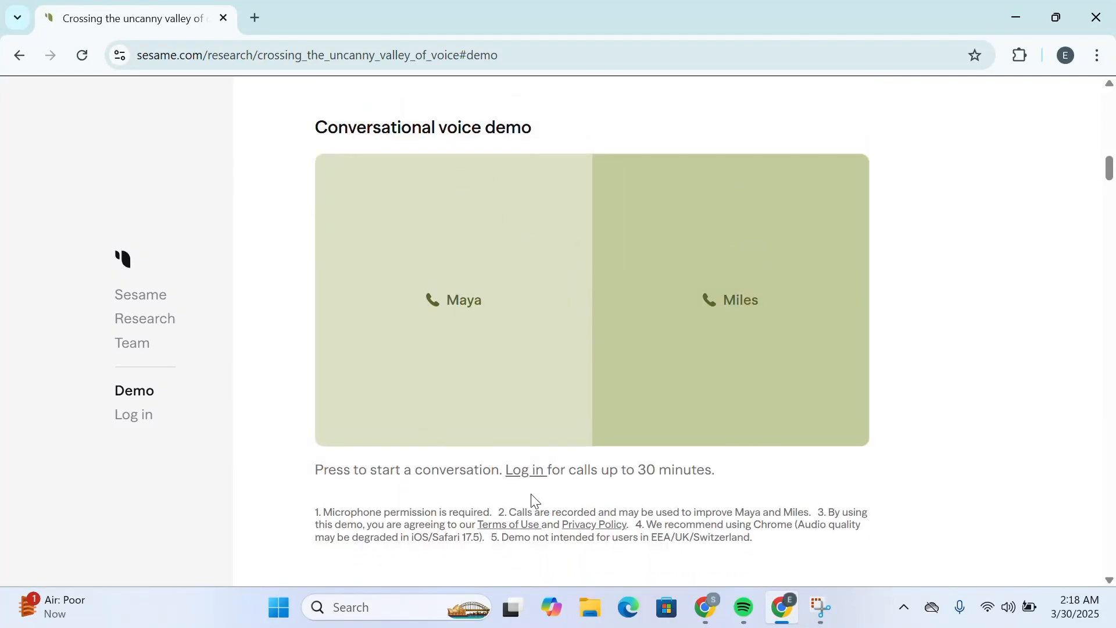
scroll("down", 3)
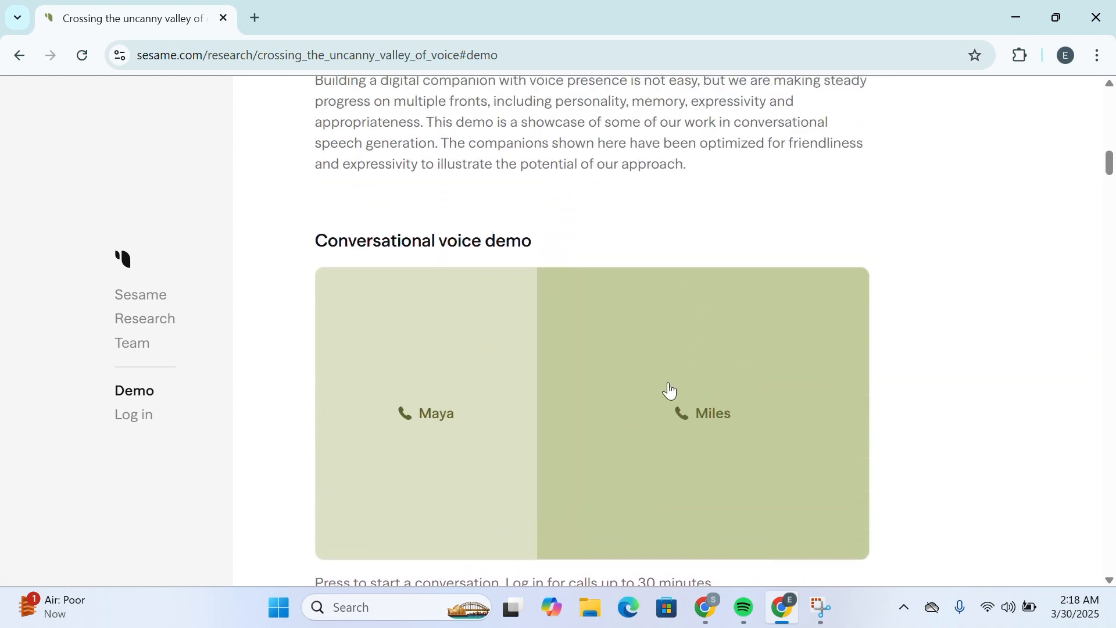
scroll("down", 3)
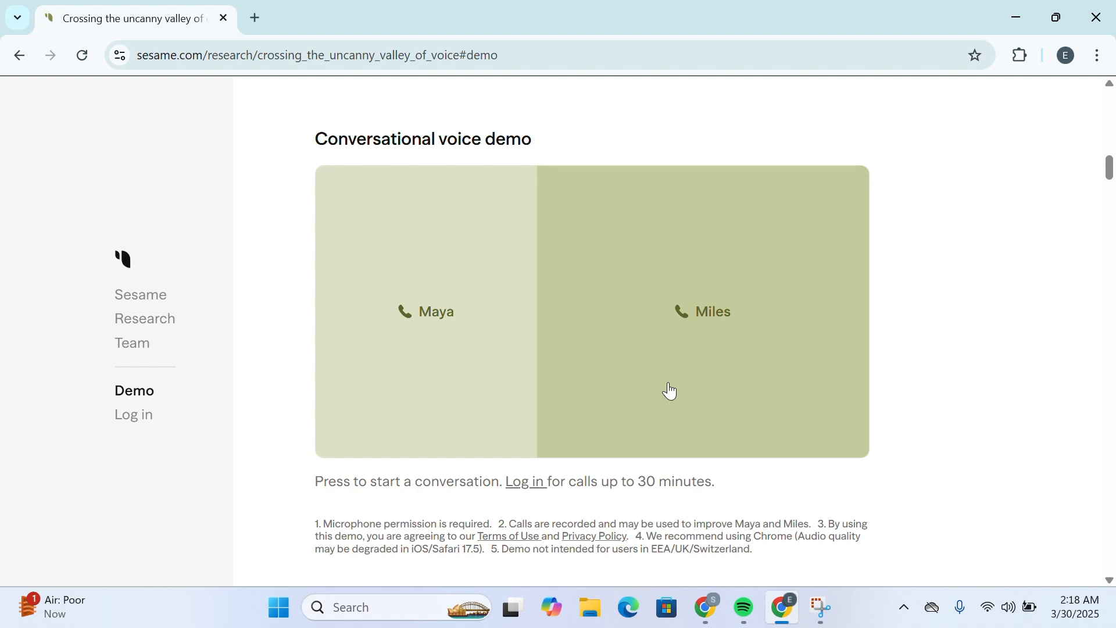